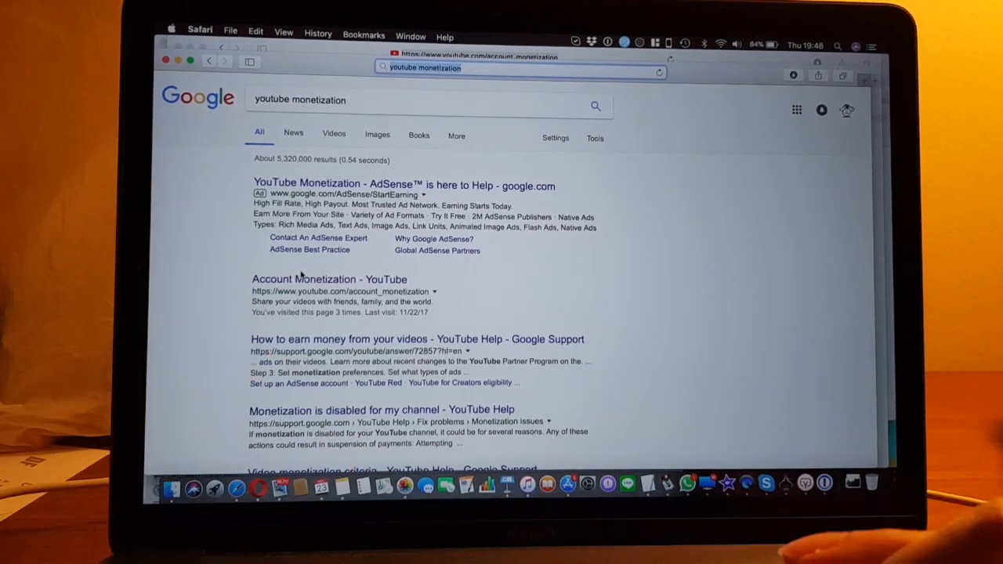
Open the 'Account Monetization - YouTube' result from the Google search
{"action": "left_click", "coordinate": [318, 279]}
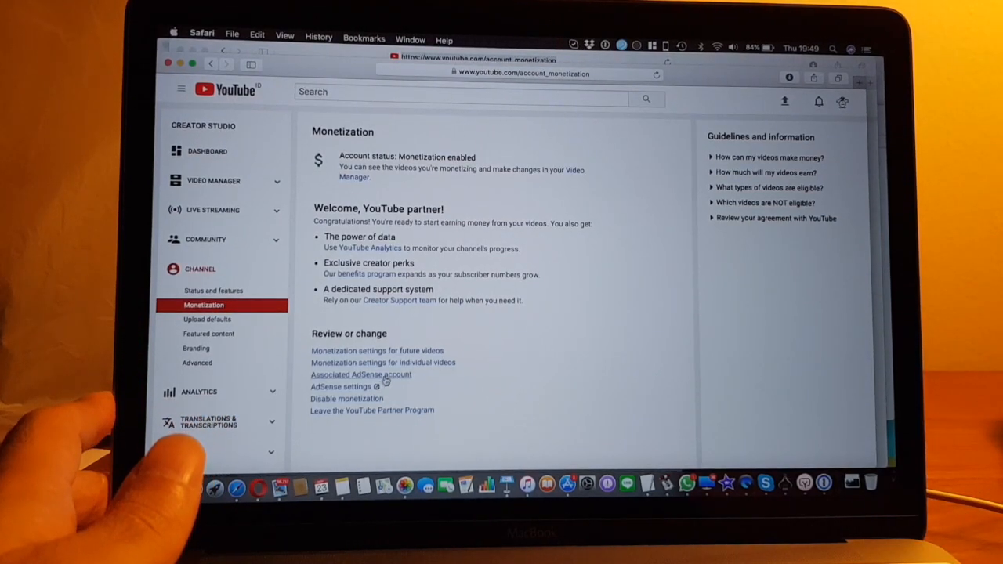
View the channel's associated AdSense account and start changing it, reaching the account chooser
{"action": "left_click", "coordinate": [360, 373]}
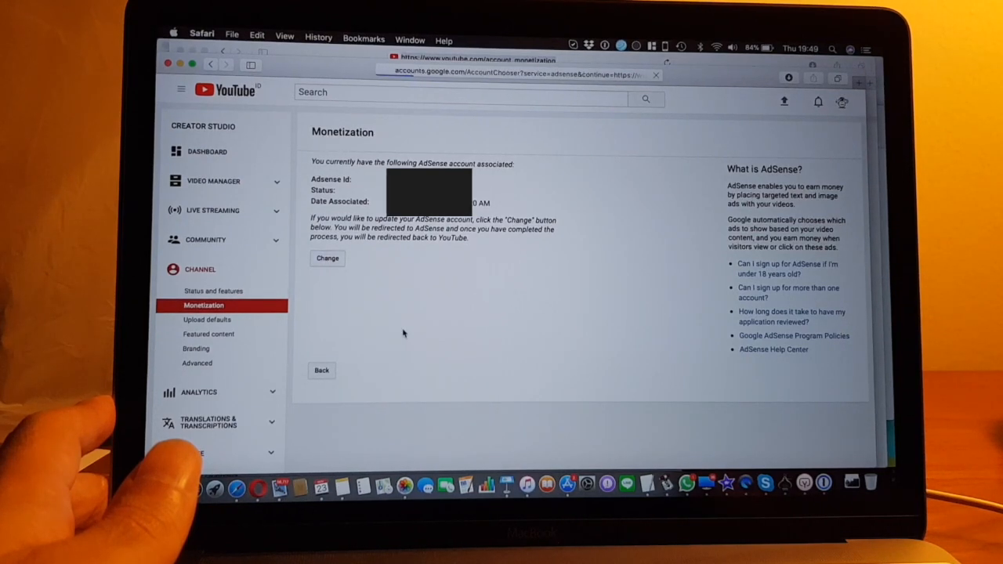
{"action": "left_click", "coordinate": [327, 258]}
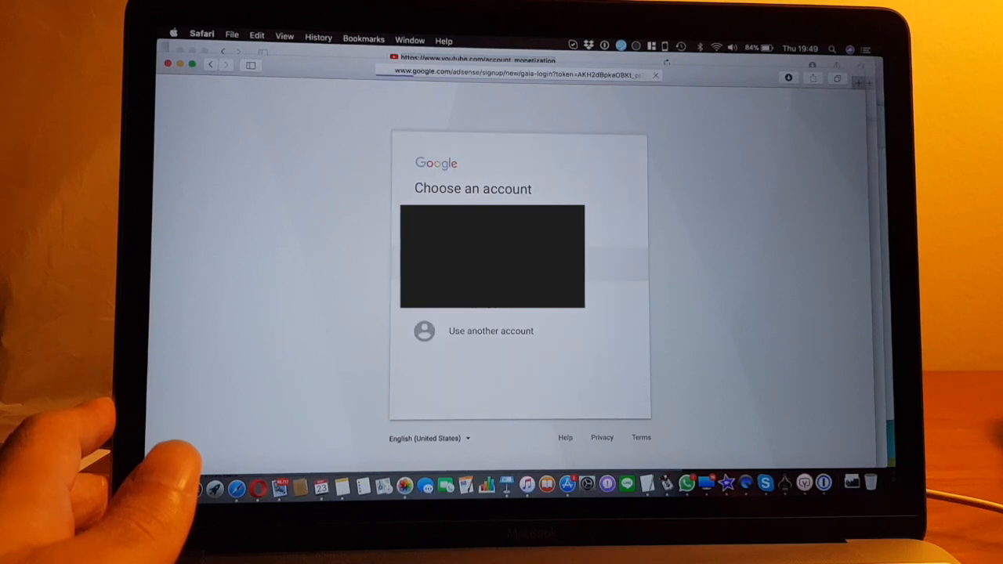
Sign in with the channel's Google account so the AdSense sign-up form opens
{"action": "left_click", "coordinate": [492, 254]}
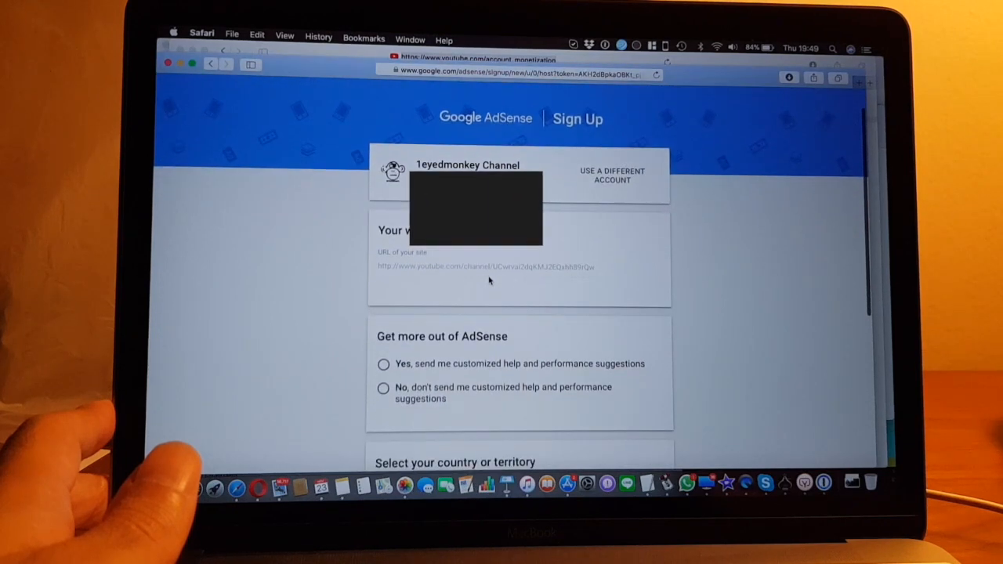
Set the sign-up form's country or territory to Indonesia
{"action": "scroll", "scroll_direction": "down", "scroll_amount": 3}
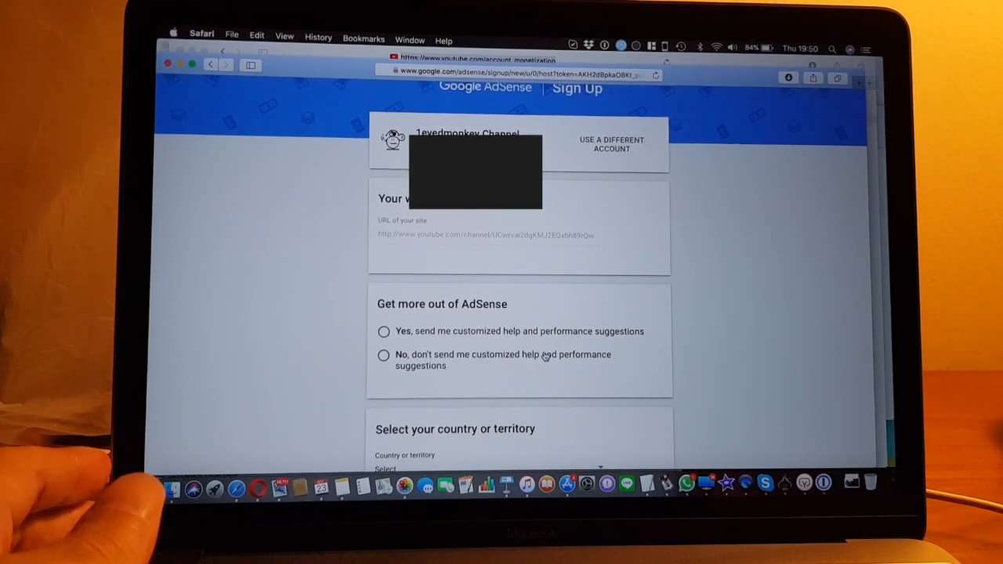
{"action": "scroll", "scroll_direction": "down", "scroll_amount": 3}
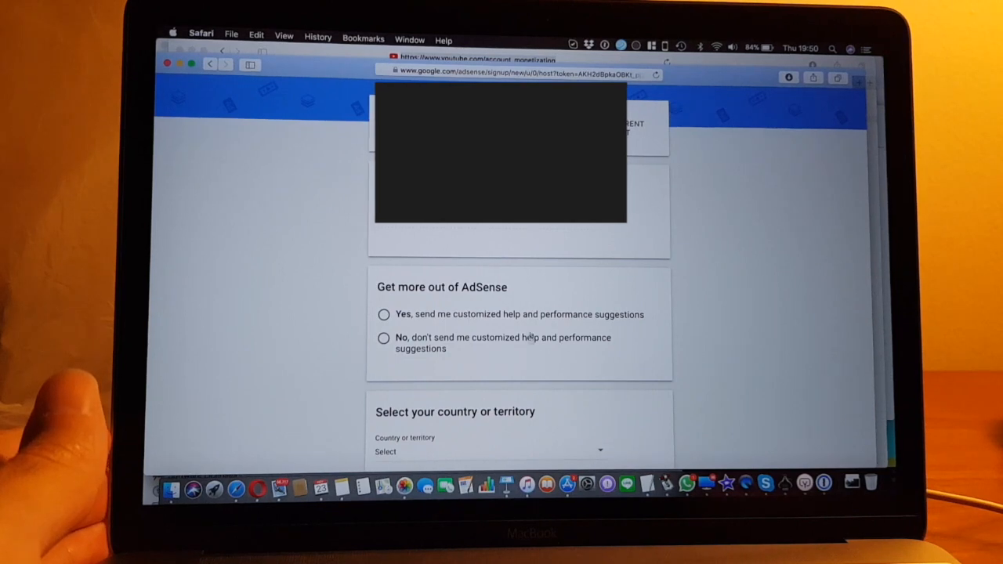
{"action": "scroll", "scroll_direction": "down", "scroll_amount": 3}
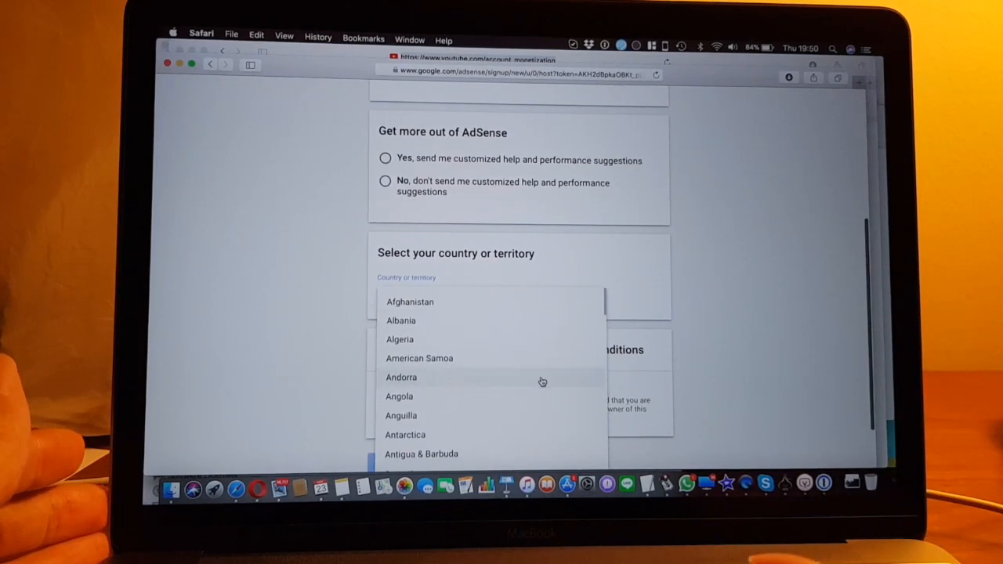
{"action": "scroll", "scroll_direction": "down", "scroll_amount": 3}
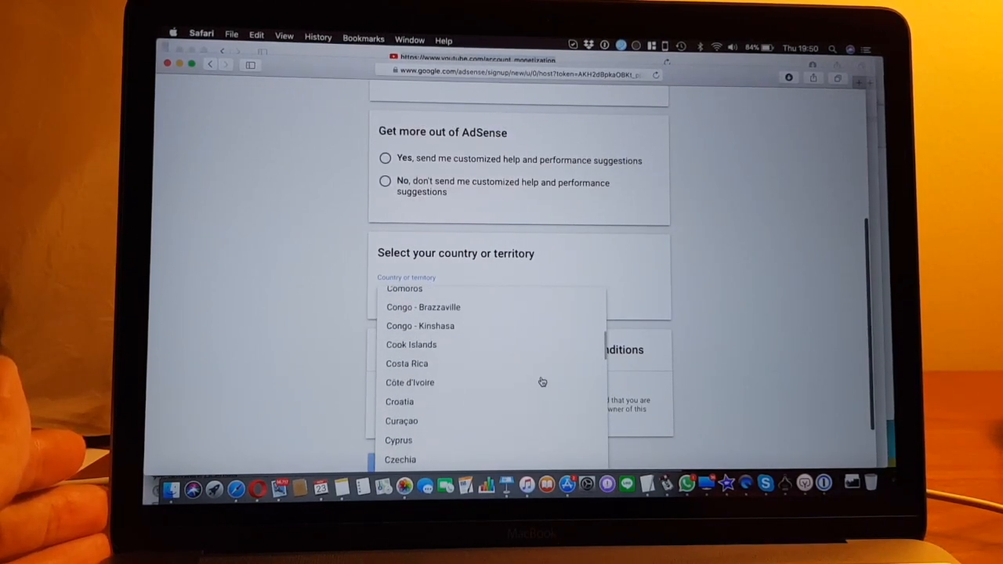
{"action": "scroll", "scroll_direction": "down", "scroll_amount": 3}
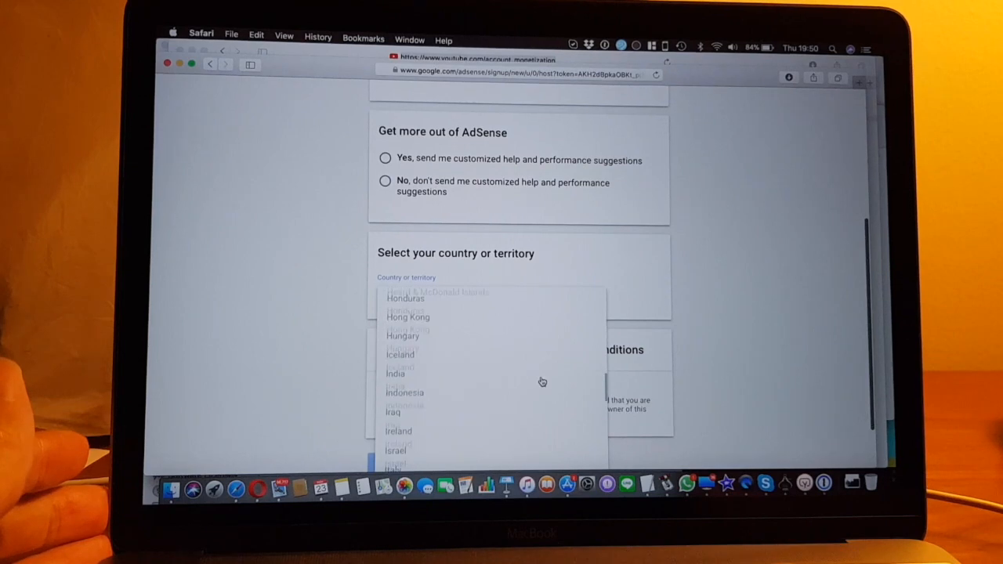
{"action": "left_click", "coordinate": [404, 393]}
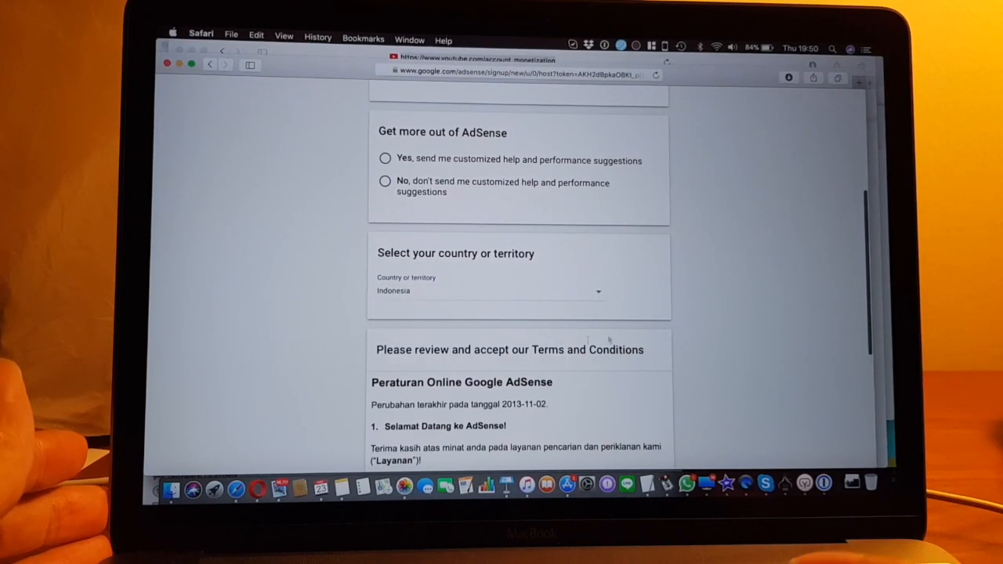
Read through the Terms and Conditions and tick 'Yes, I have read and accept the agreement'
{"action": "scroll", "scroll_direction": "down", "scroll_amount": 3}
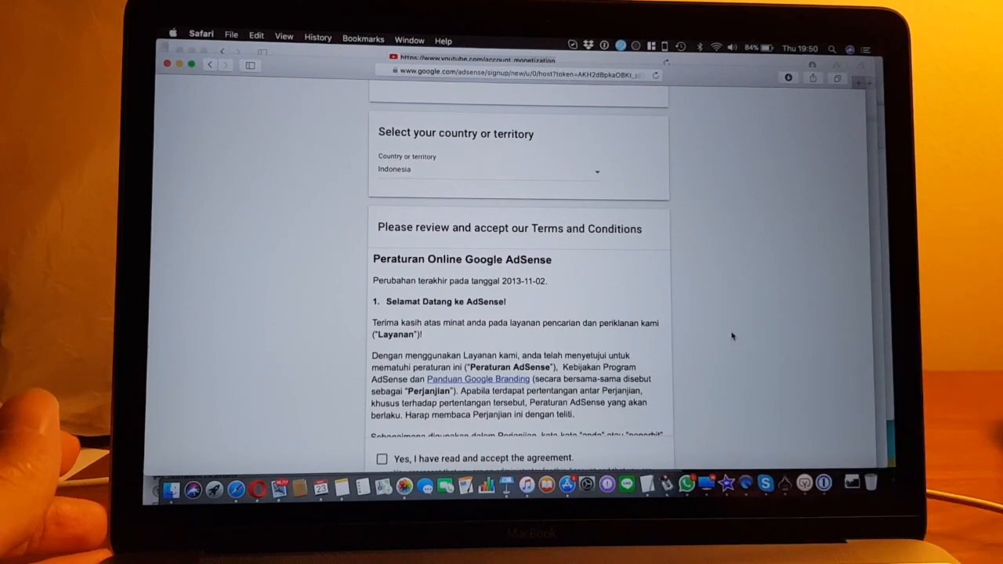
{"action": "mouse_move", "coordinate": [422, 292]}
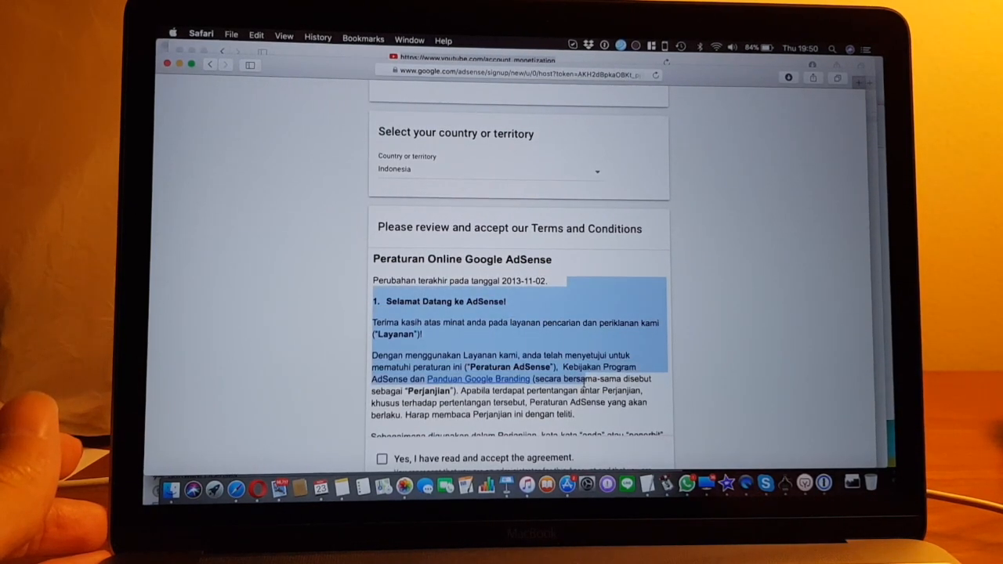
{"action": "scroll", "scroll_direction": "down", "scroll_amount": 3}
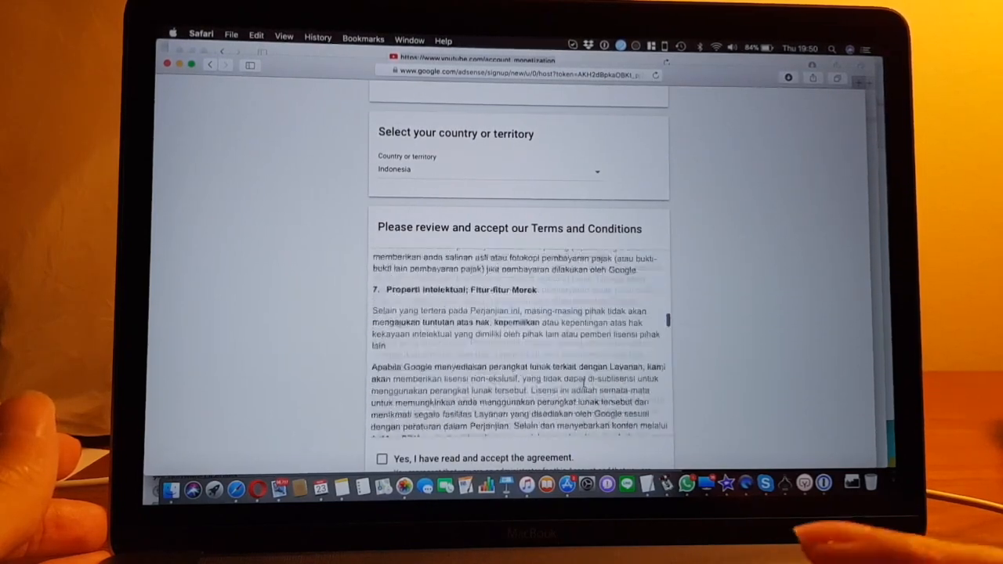
{"action": "scroll", "scroll_direction": "down", "scroll_amount": 3}
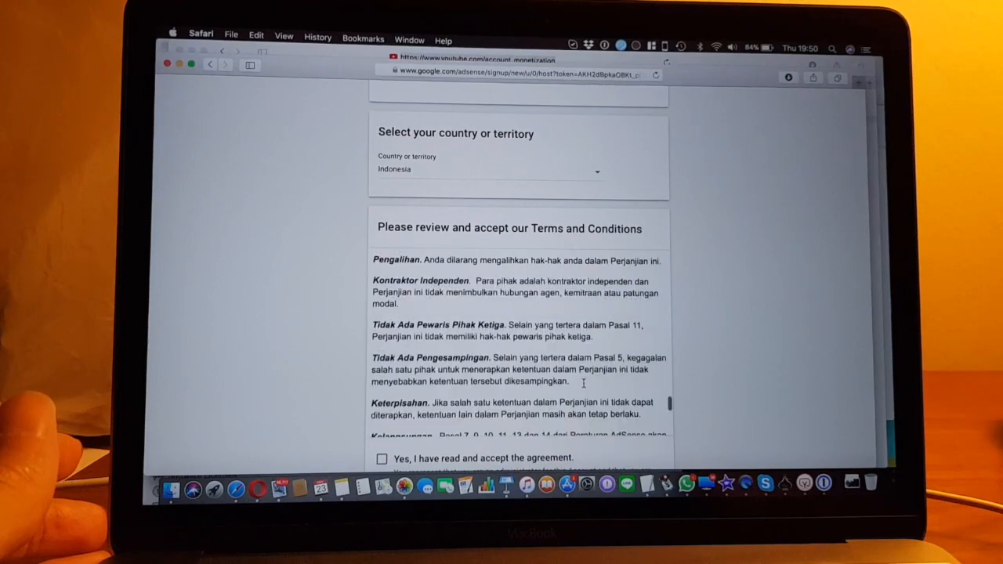
{"action": "scroll", "scroll_direction": "down", "scroll_amount": 3}
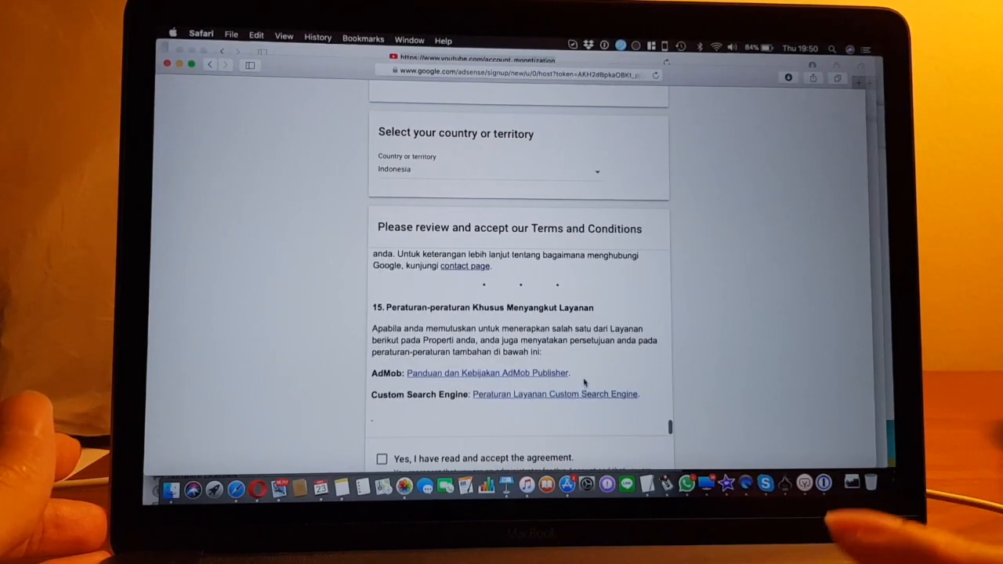
{"action": "scroll", "scroll_direction": "down", "scroll_amount": 3}
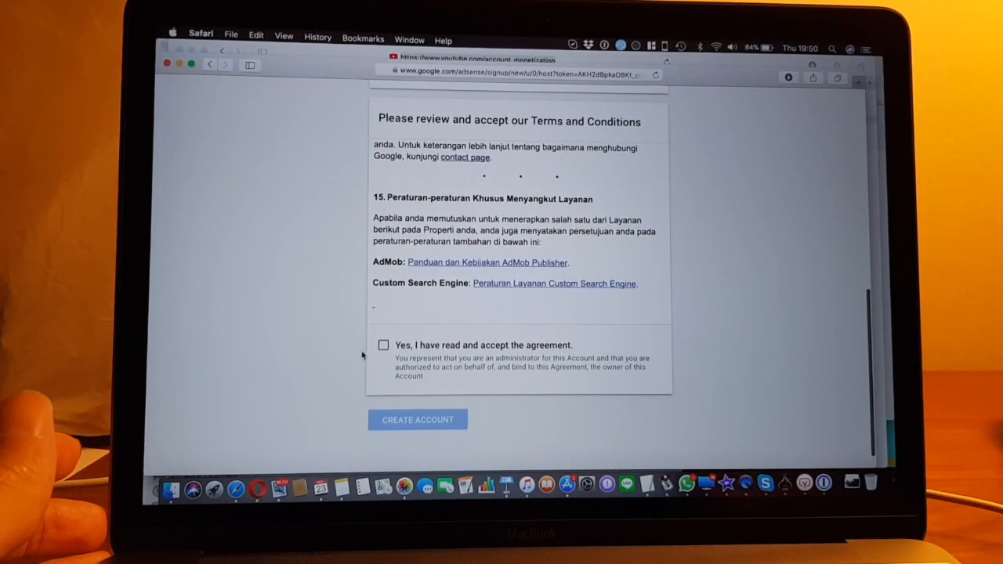
{"action": "left_click", "coordinate": [382, 345]}
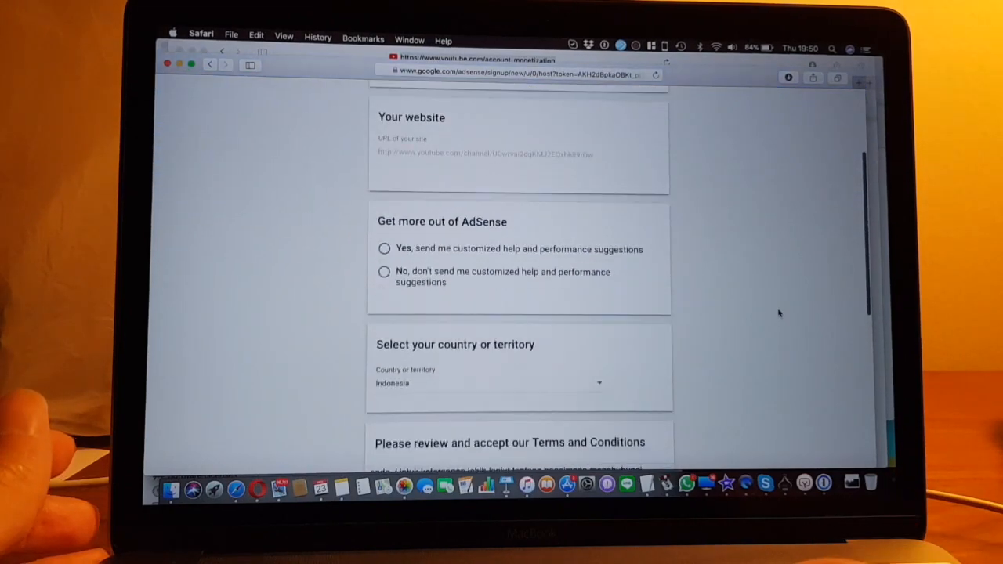
{"action": "scroll", "scroll_direction": "down", "scroll_amount": 3}
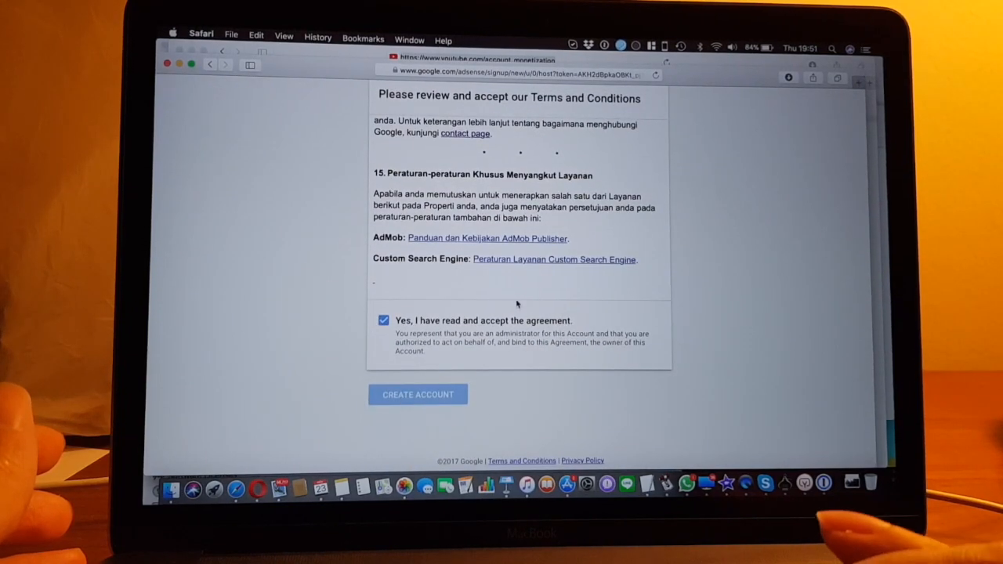
{"action": "scroll", "scroll_direction": "down", "scroll_amount": 3}
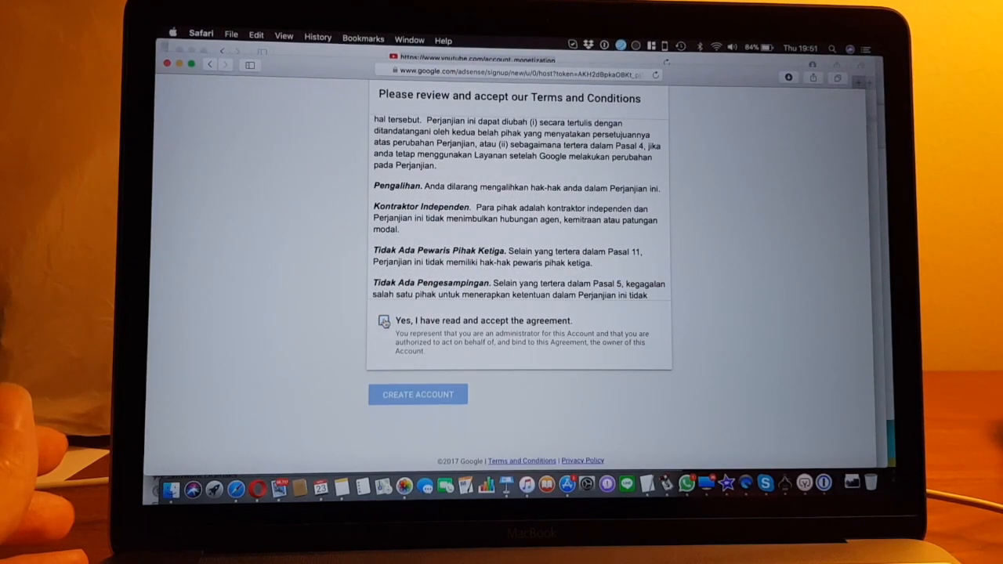
{"action": "left_click", "coordinate": [418, 394]}
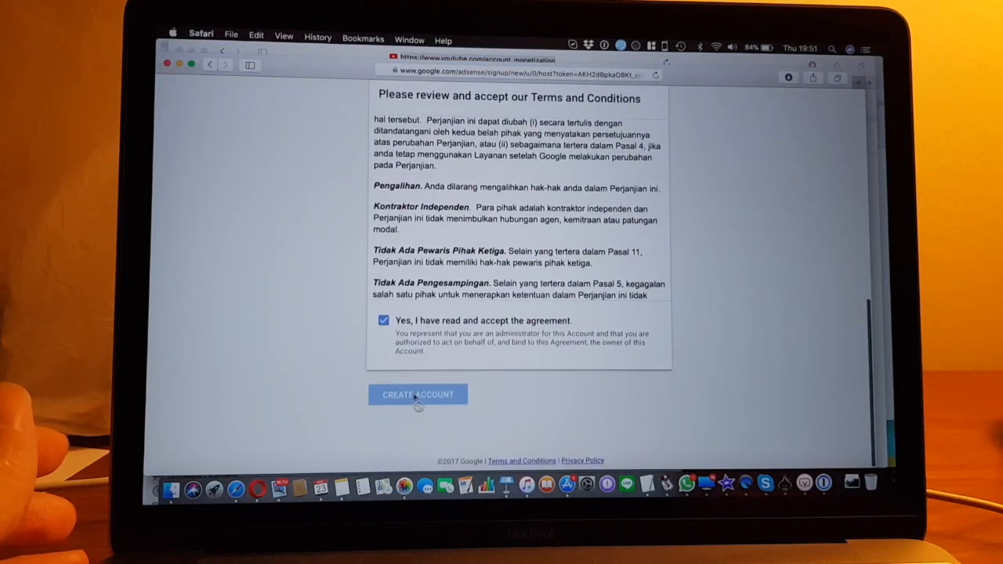
{"action": "left_click", "coordinate": [417, 395]}
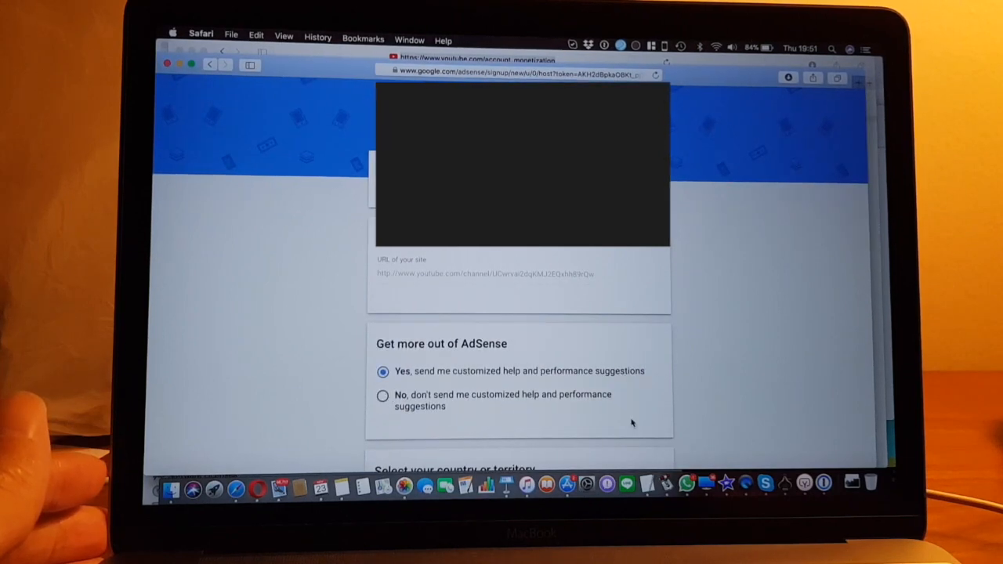
{"action": "scroll", "scroll_direction": "down", "scroll_amount": 3}
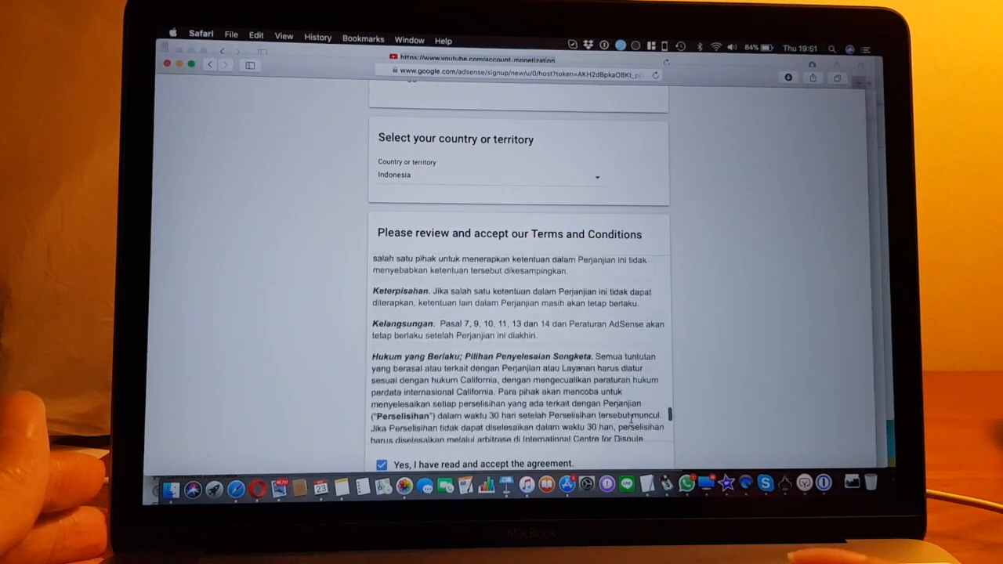
{"action": "scroll", "scroll_direction": "down", "scroll_amount": 3}
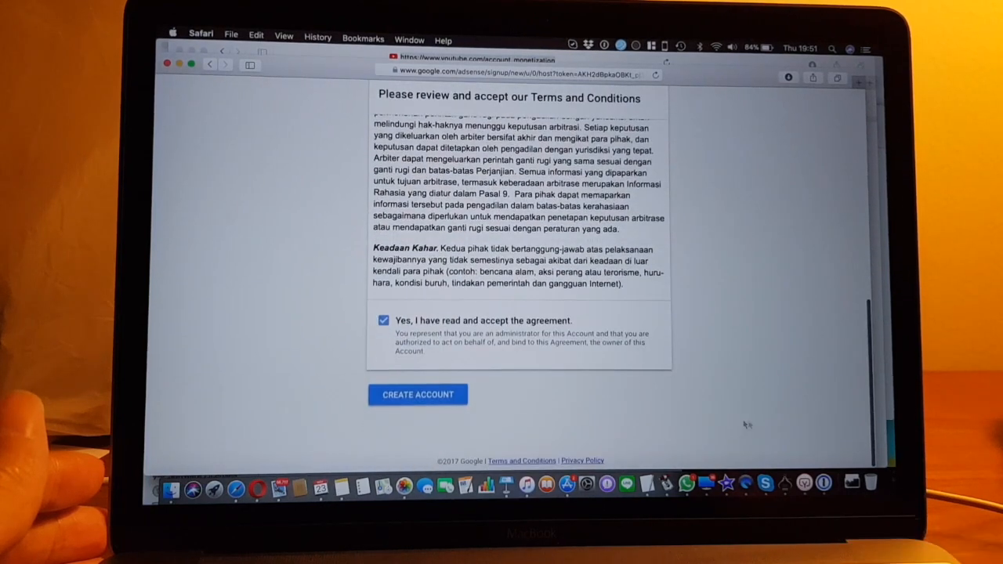
Submit CREATE ACCOUNT so the new AdSense account's Home page loads
{"action": "left_click", "coordinate": [417, 395]}
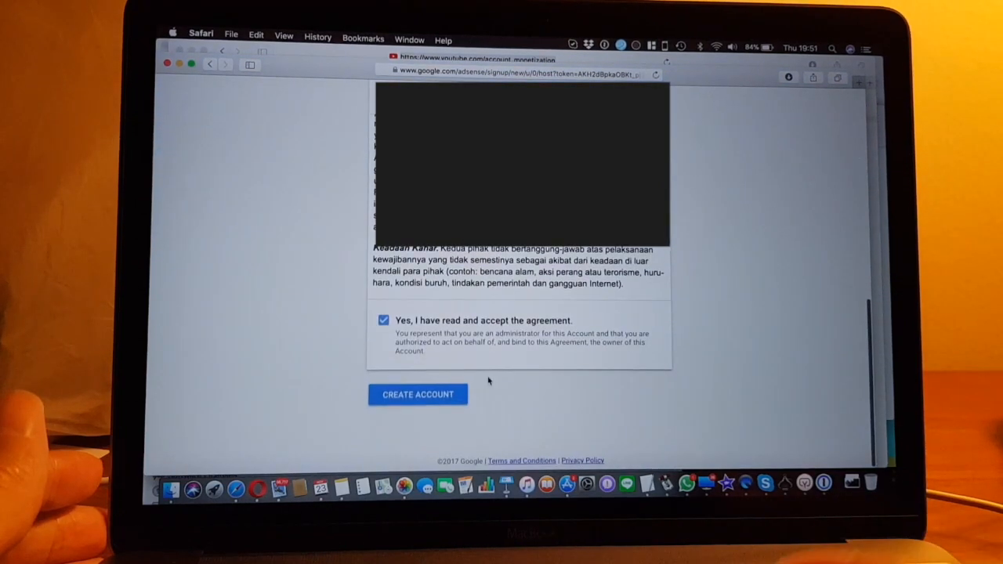
{"action": "left_click", "coordinate": [418, 394]}
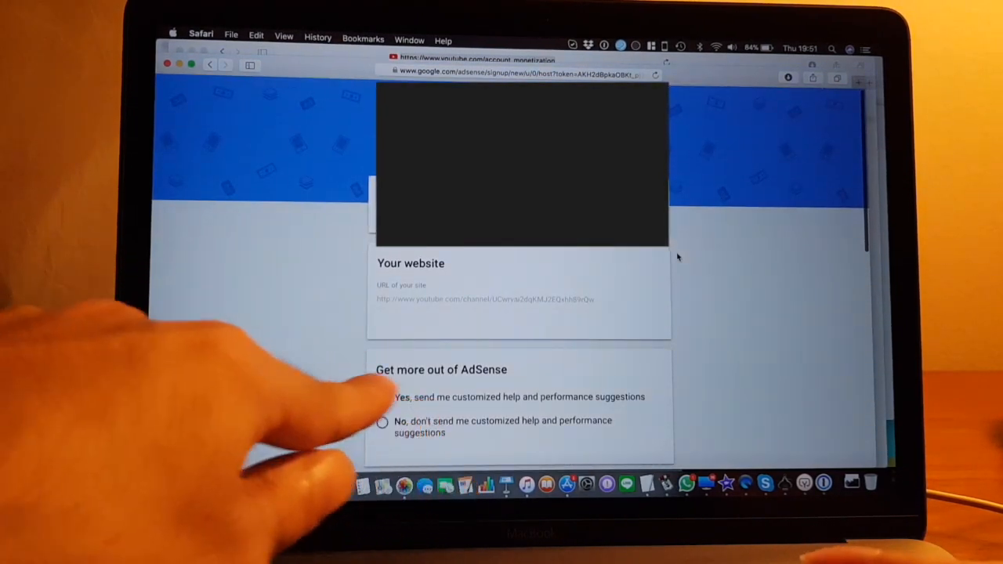
{"action": "left_click", "coordinate": [385, 396]}
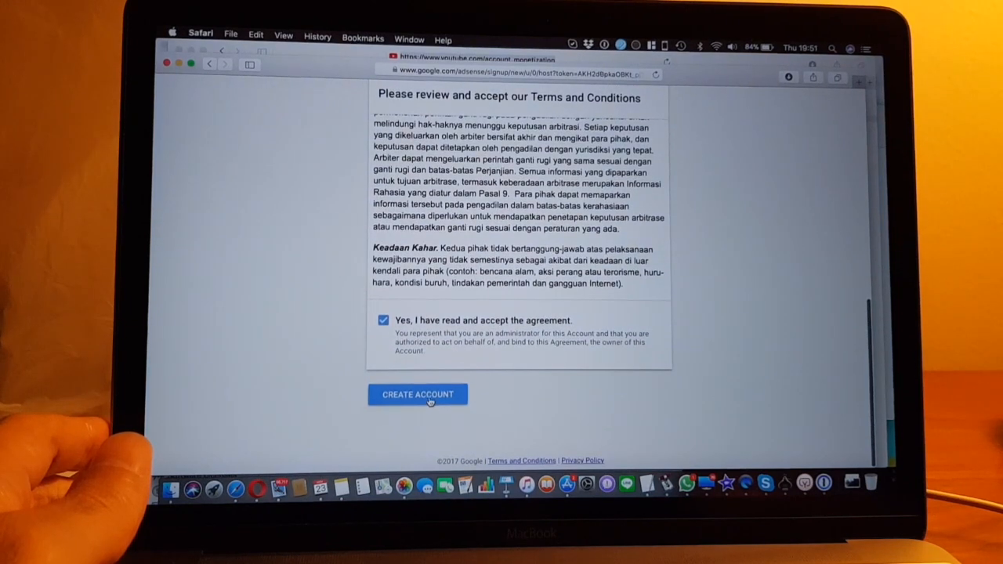
{"action": "left_click", "coordinate": [417, 395]}
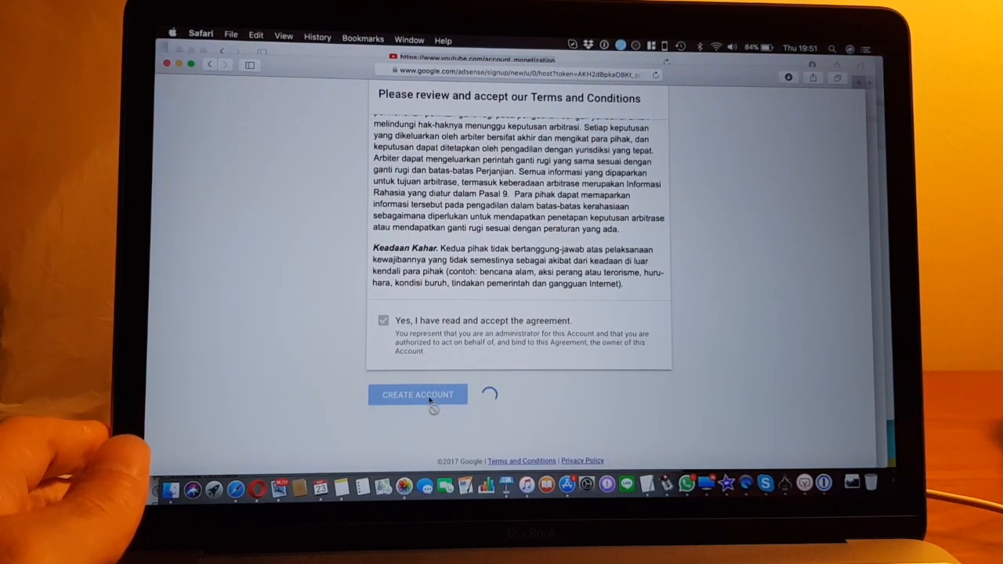
{"action": "left_click", "coordinate": [418, 395]}
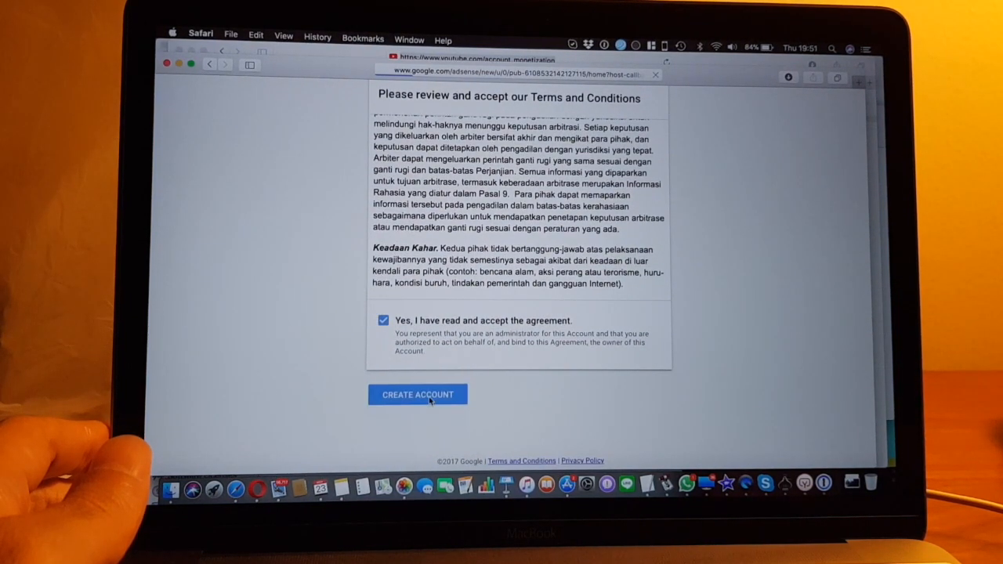
{"action": "left_click", "coordinate": [417, 394]}
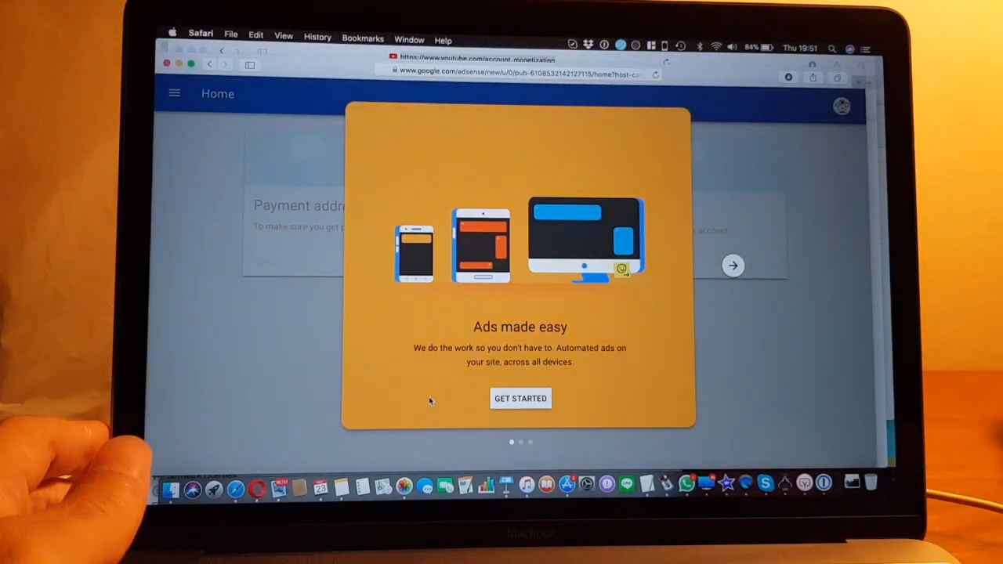
Dismiss the 'Ads made easy' welcome tour with GET STARTED, reaching the redirect back to YouTube
{"action": "left_click", "coordinate": [521, 398]}
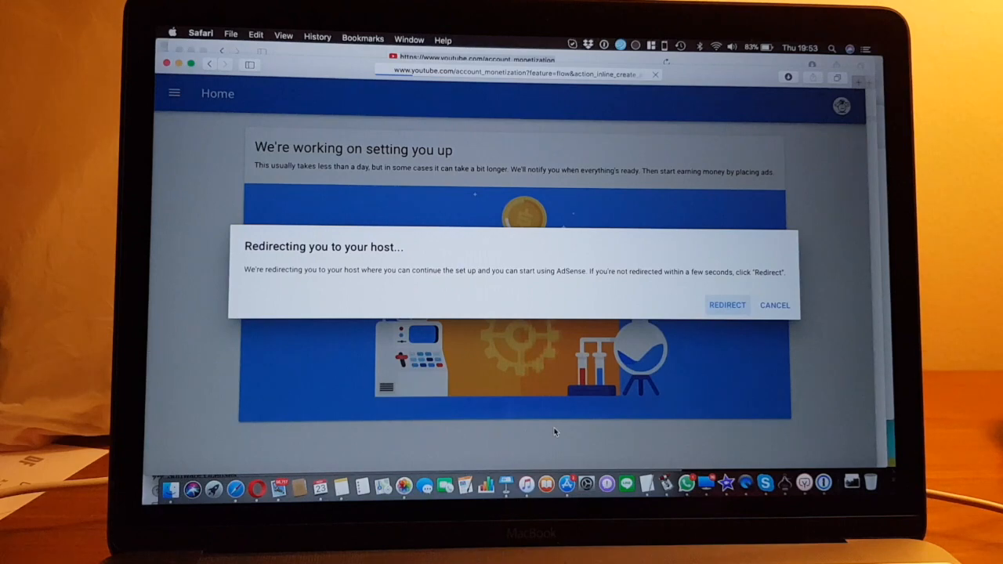
{"action": "left_click", "coordinate": [727, 304]}
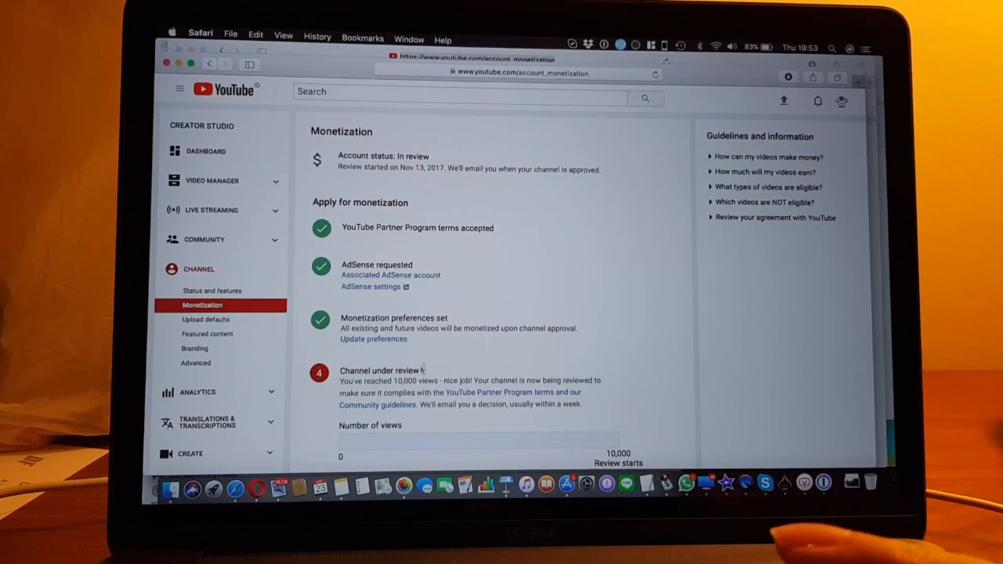
{"action": "scroll", "scroll_direction": "down", "scroll_amount": 3}
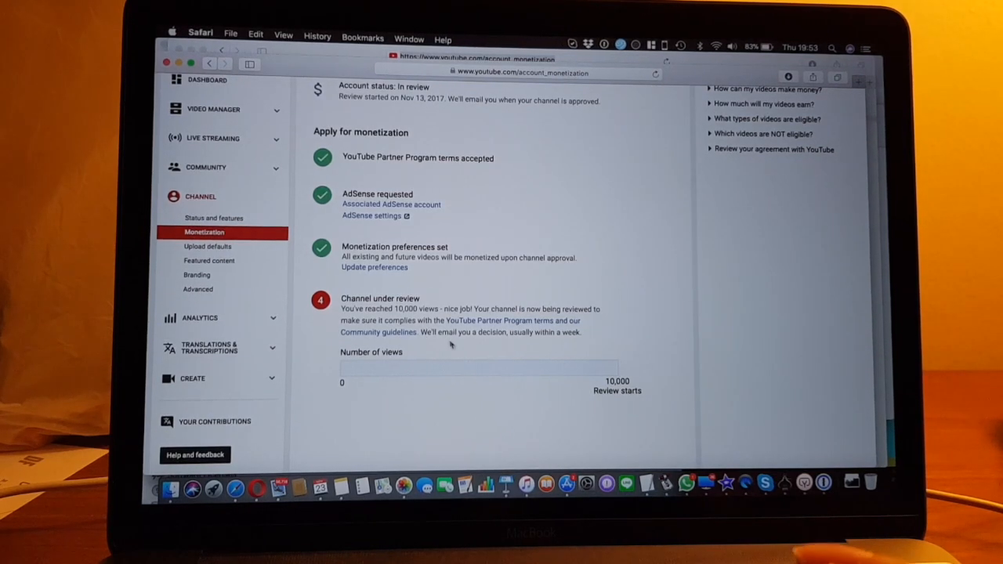
{"action": "mouse_move", "coordinate": [461, 351]}
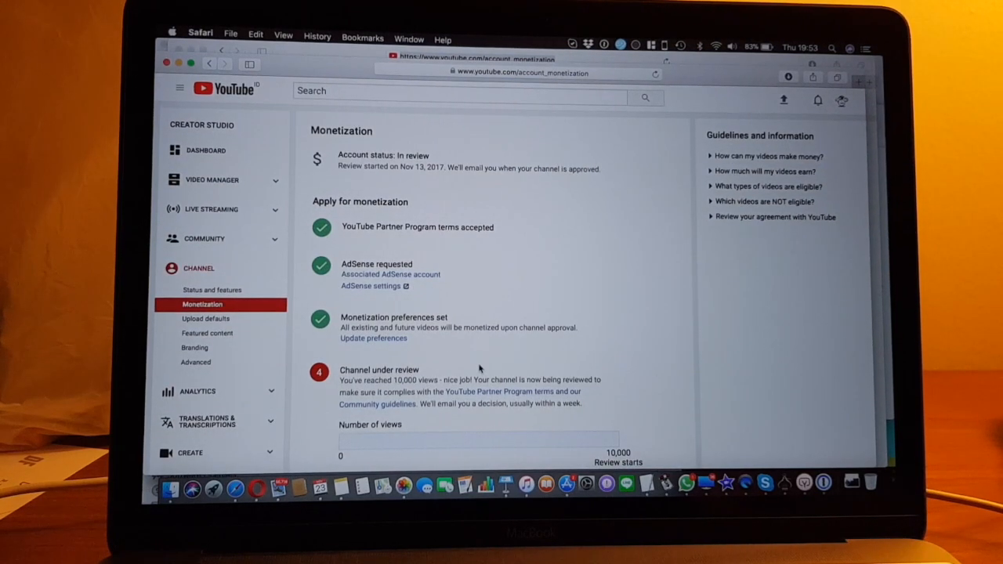
{"action": "scroll", "scroll_direction": "down", "scroll_amount": 3}
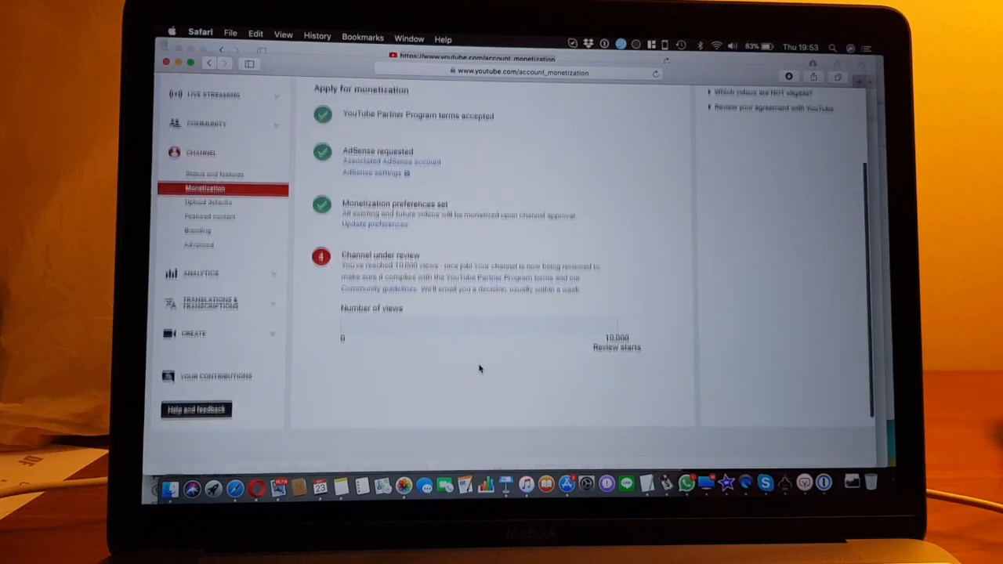